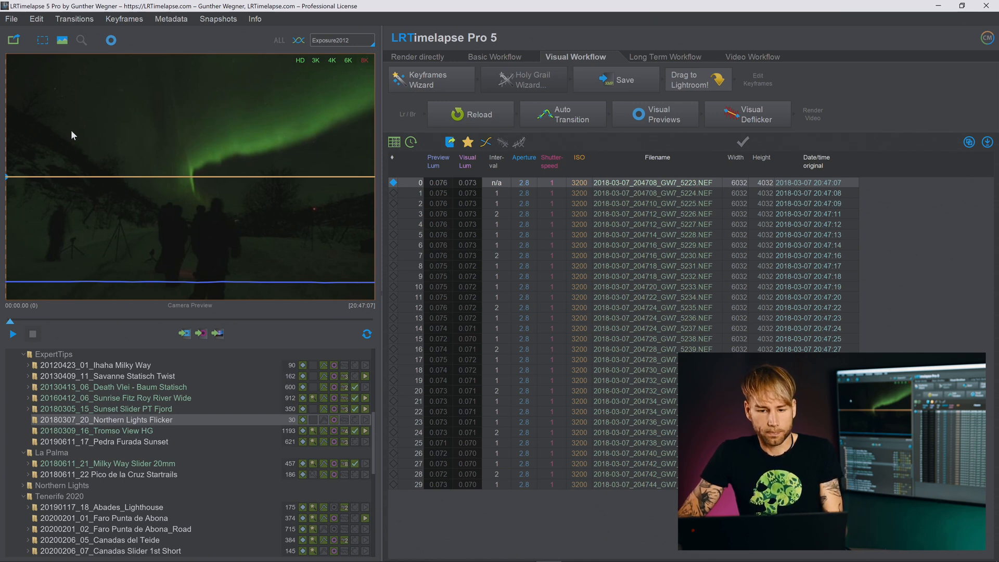
- Raise the first frame's exposure to +2.14, lower highlights to -30 and deepen blacks to -53
left_click(697, 78)
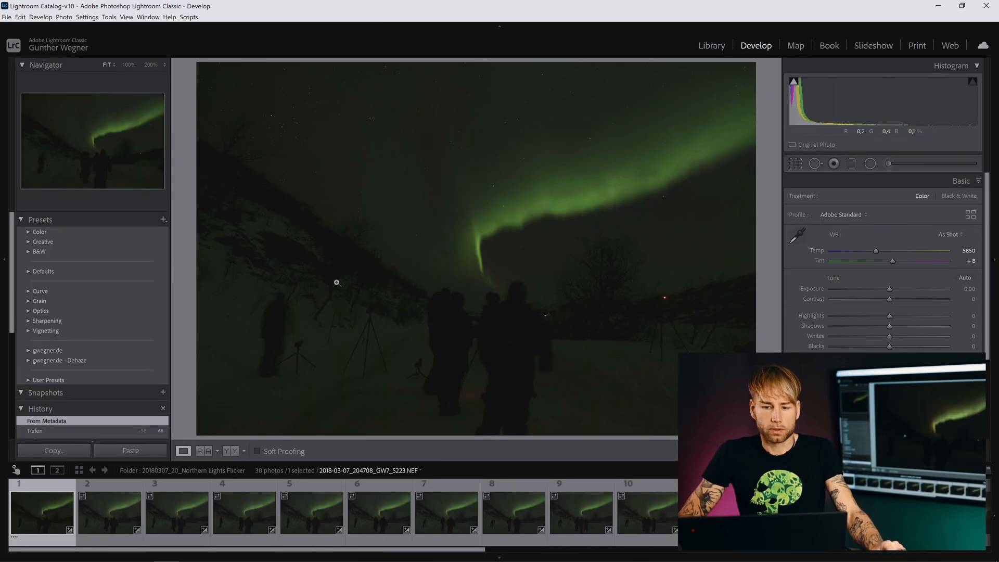
left_click_drag(890, 290, 915, 289)
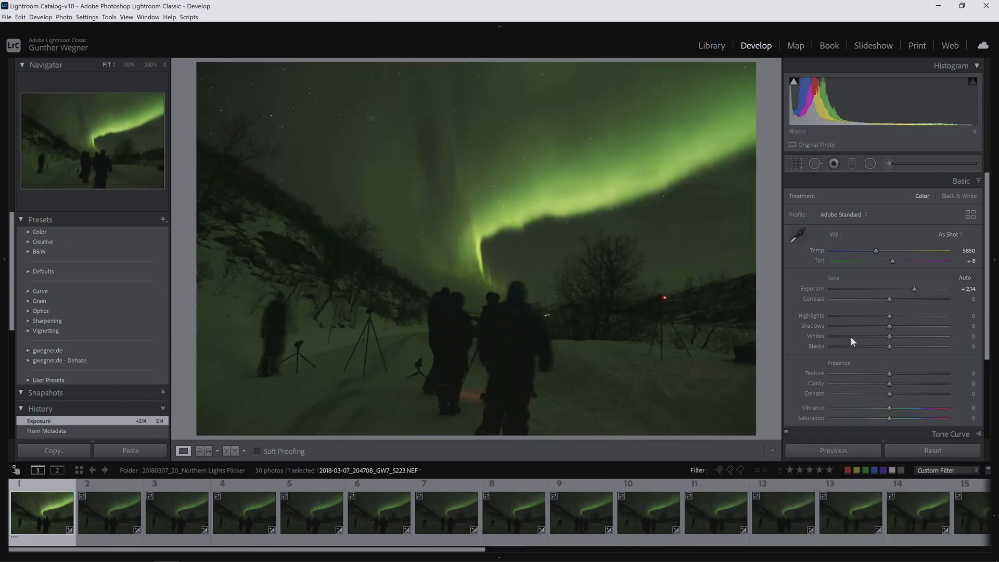
mouse_move(875, 321)
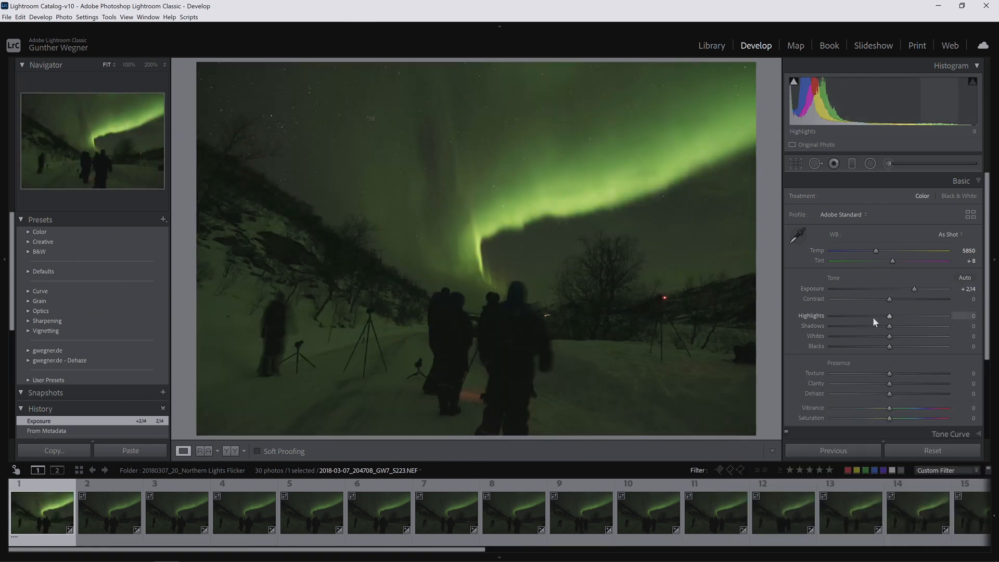
left_click_drag(889, 315, 872, 316)
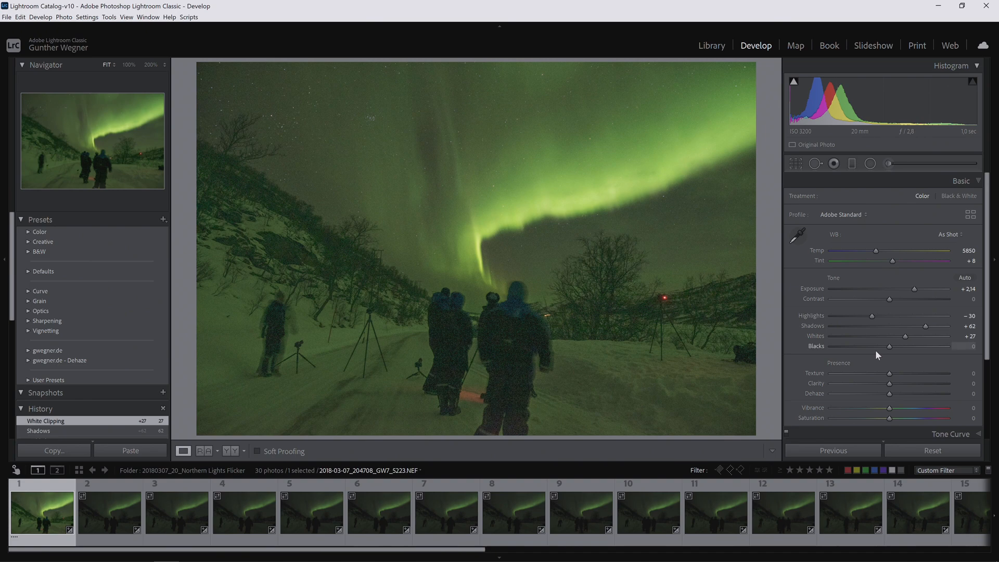
left_click_drag(890, 346, 860, 346)
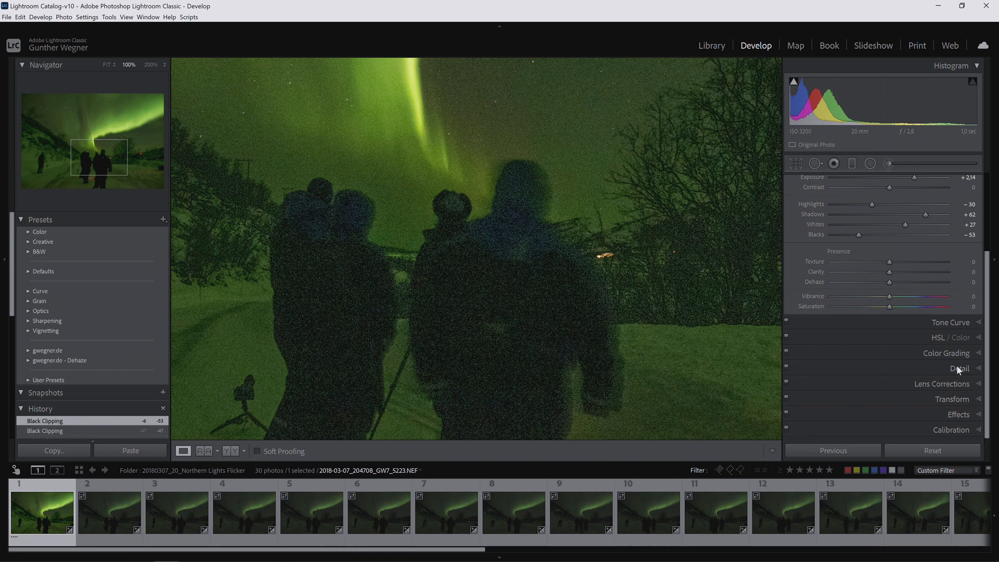
- Cool white balance to 4679 with tint +38, add dehaze +42 and clarity +38, then go to LRTimelapse
left_click(961, 369)
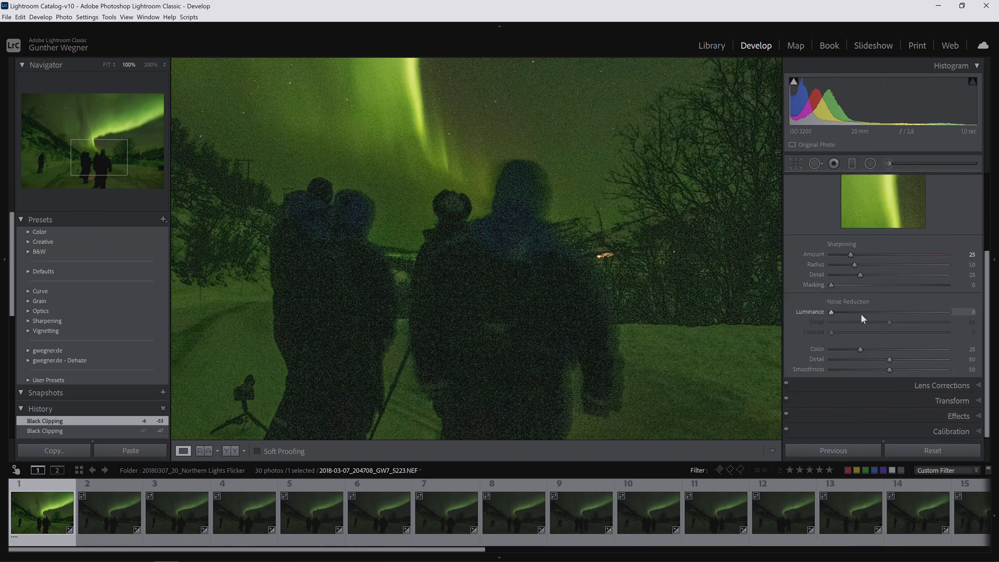
left_click_drag(841, 311, 886, 311)
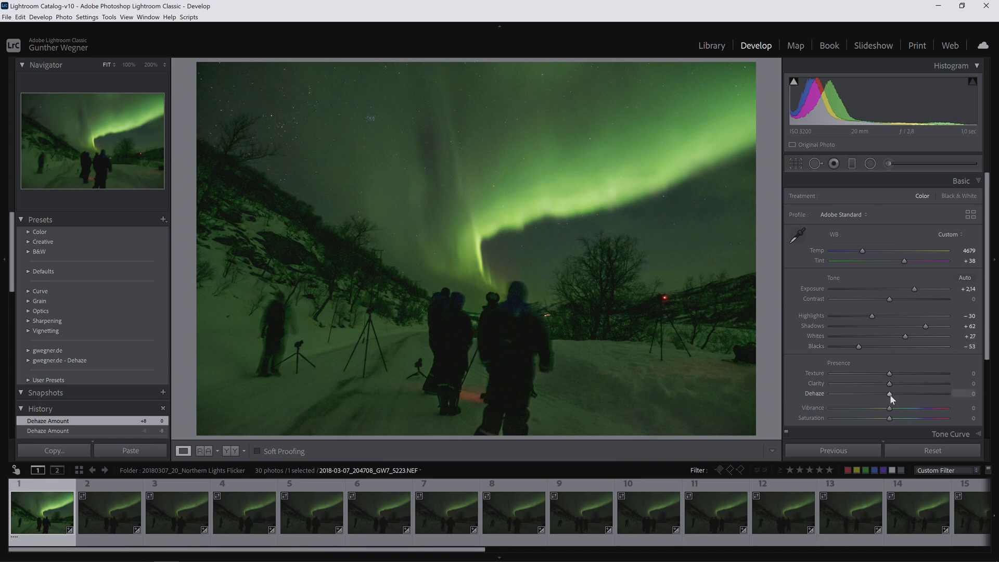
left_click_drag(890, 393, 919, 394)
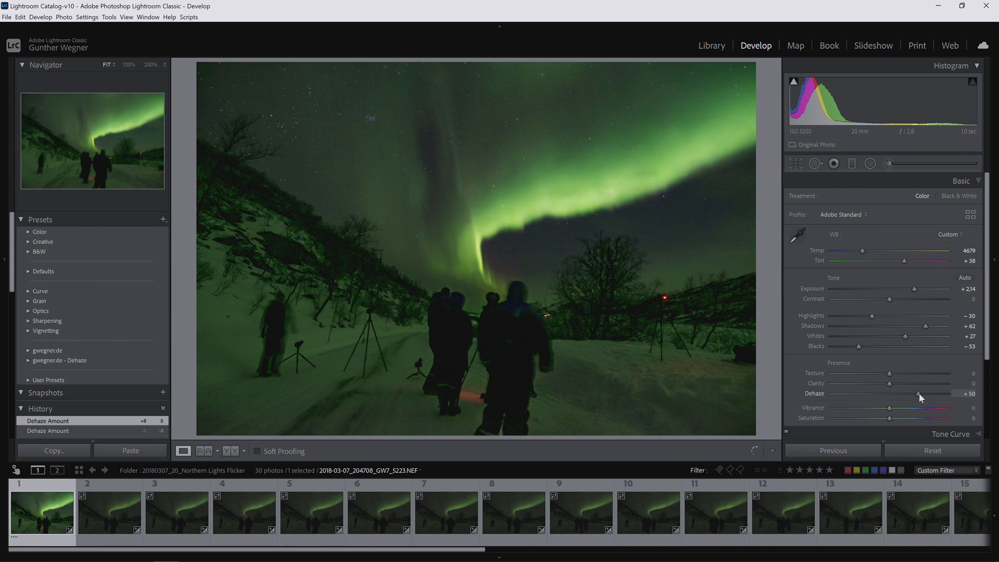
left_click_drag(919, 394, 916, 390)
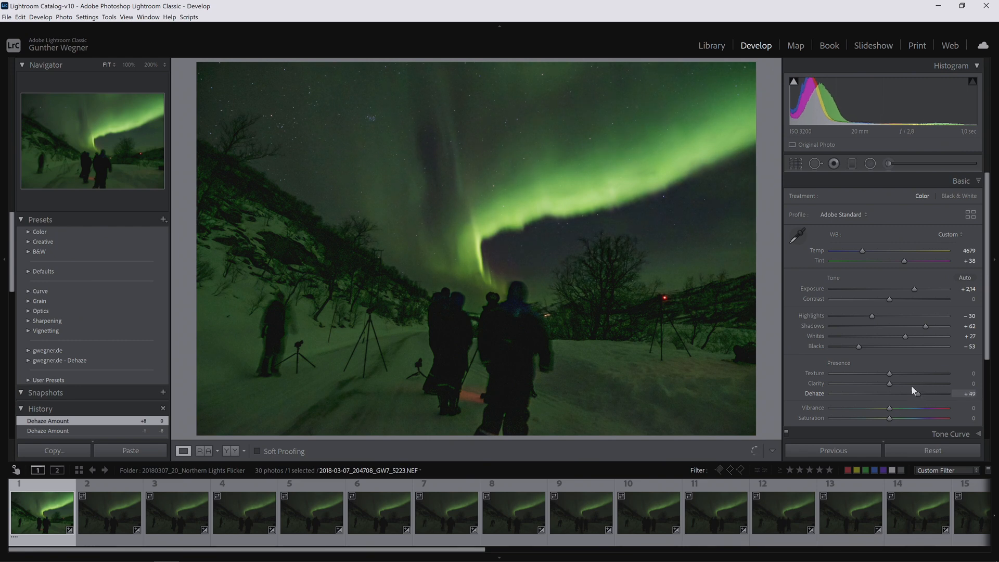
left_click_drag(888, 383, 904, 383)
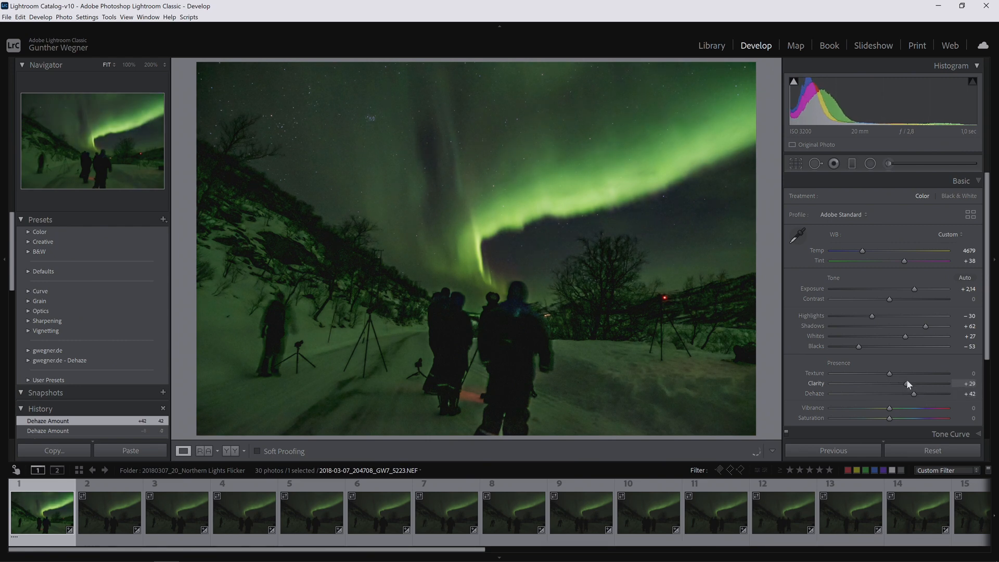
left_click_drag(908, 383, 916, 383)
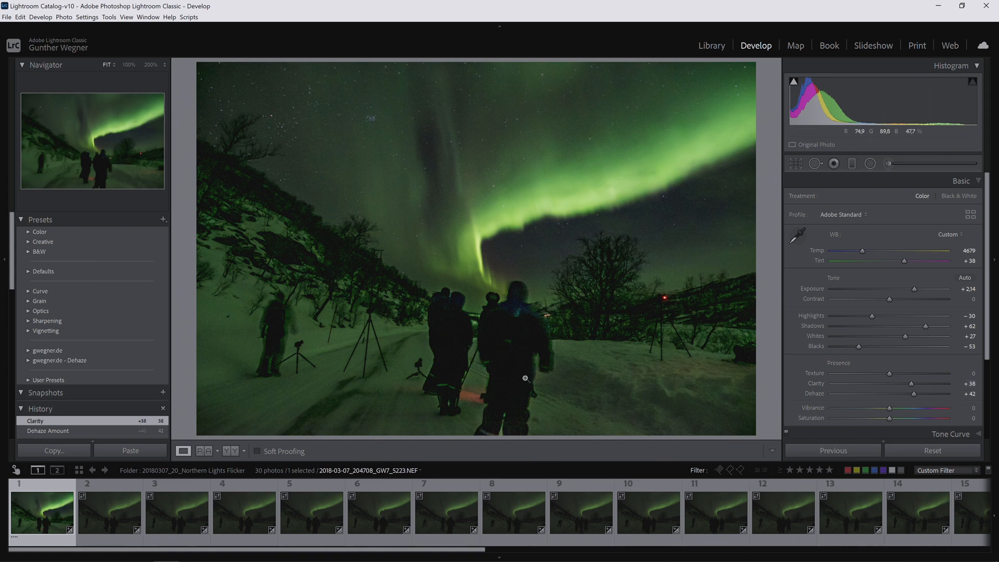
left_click(711, 45)
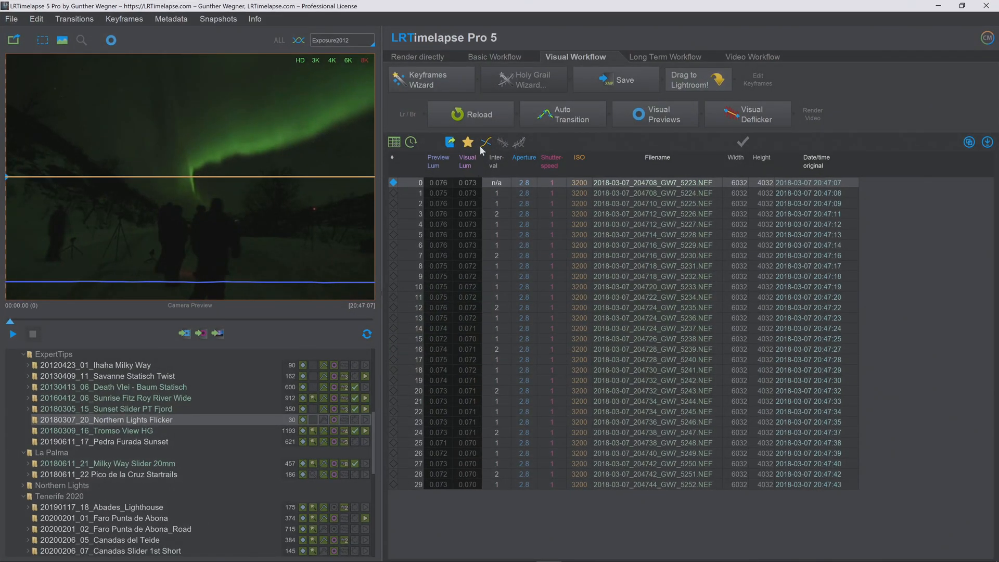
- Reload settings, build visual previews with a luminance reference area on the aurora, and view frame 14's camera preview
left_click(562, 114)
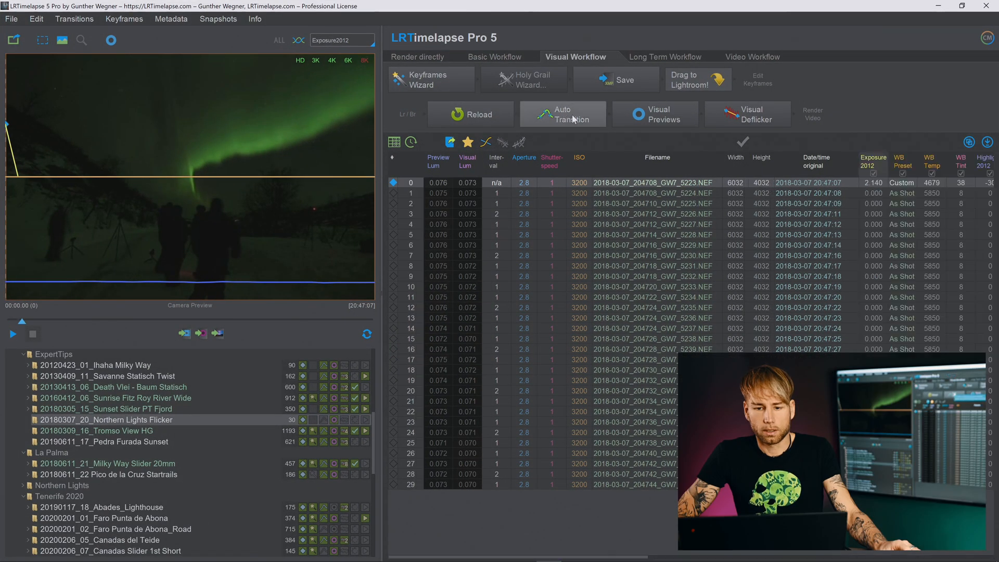
mouse_move(538, 120)
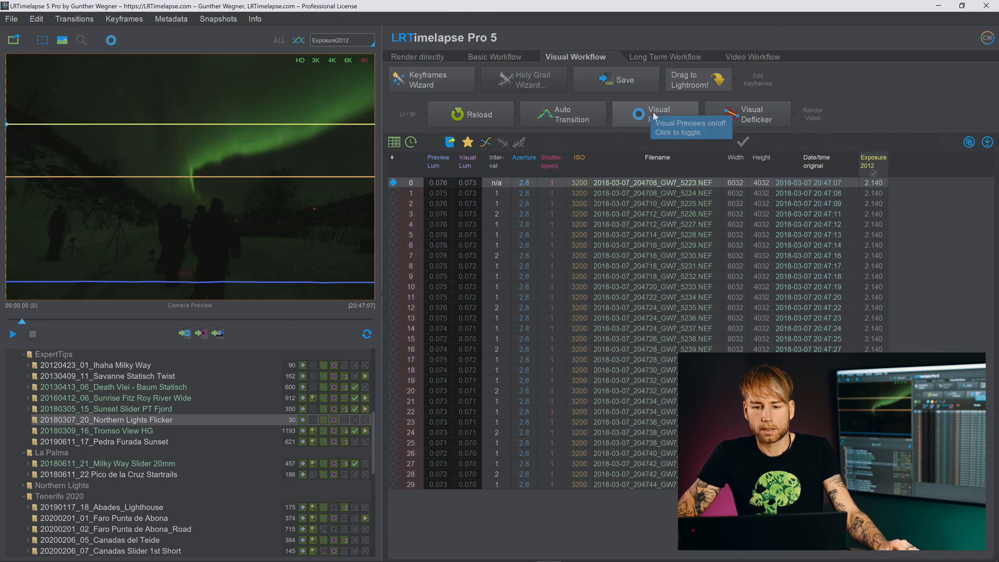
left_click(655, 114)
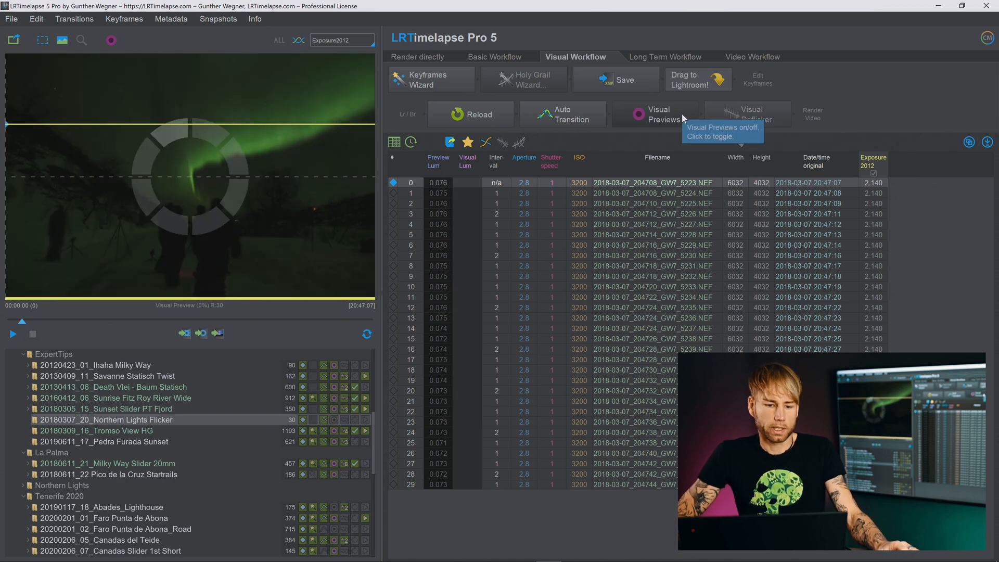
left_click(655, 115)
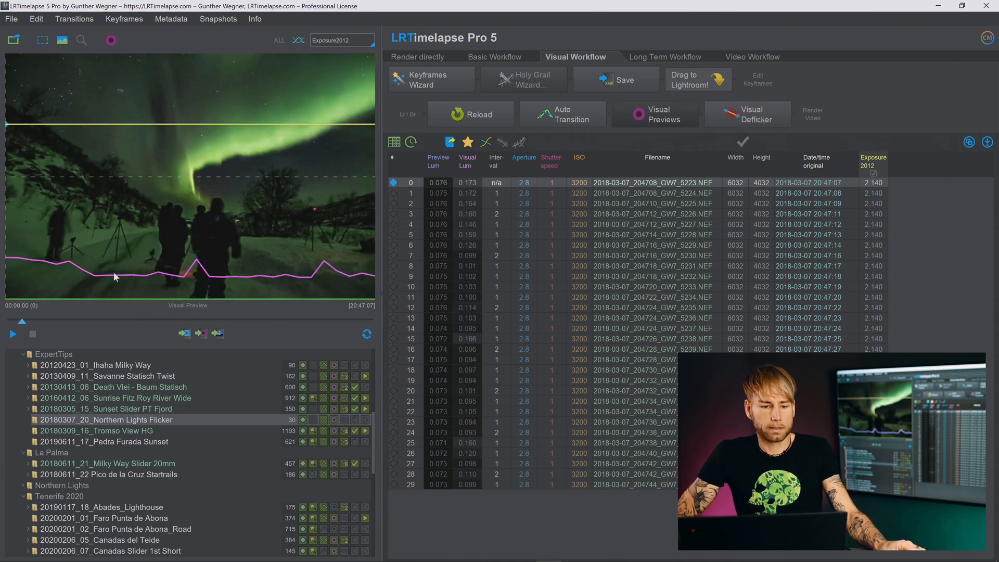
mouse_move(51, 101)
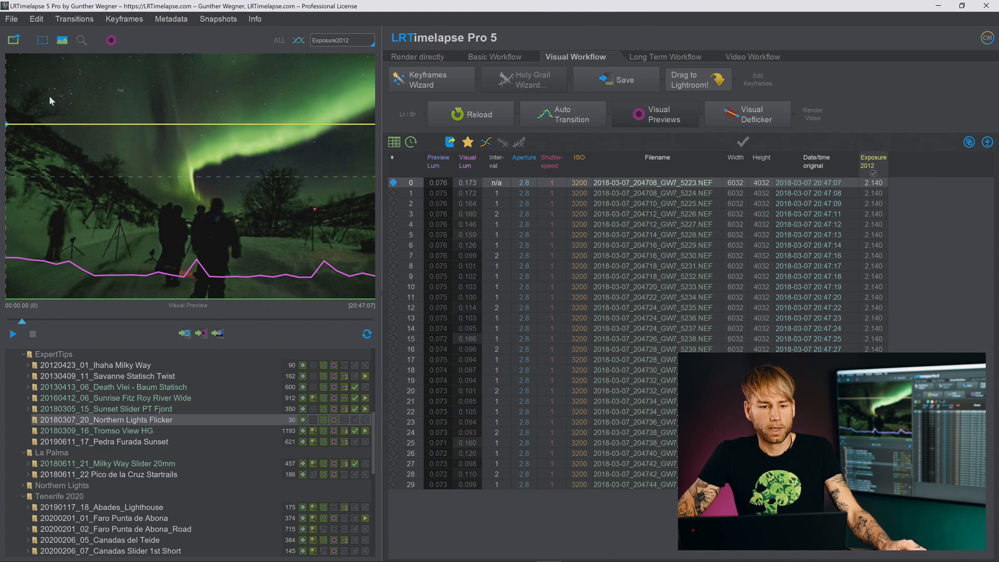
left_click_drag(29, 69, 334, 195)
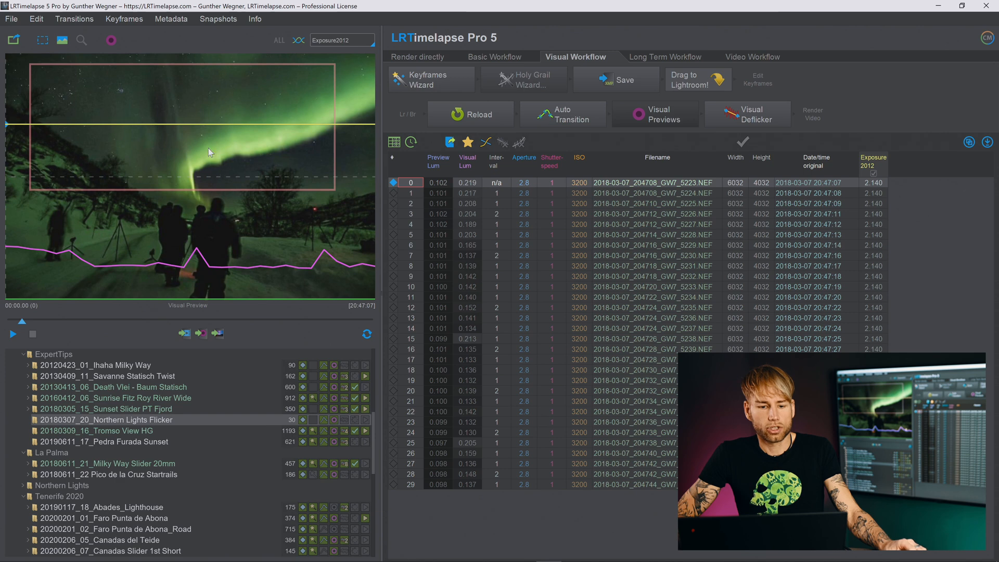
mouse_move(57, 350)
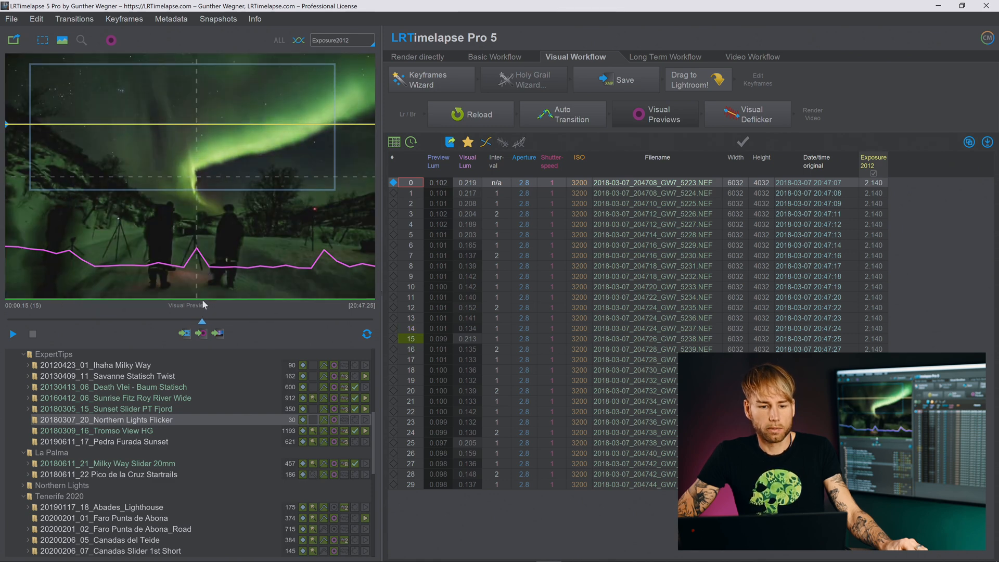
left_click(184, 333)
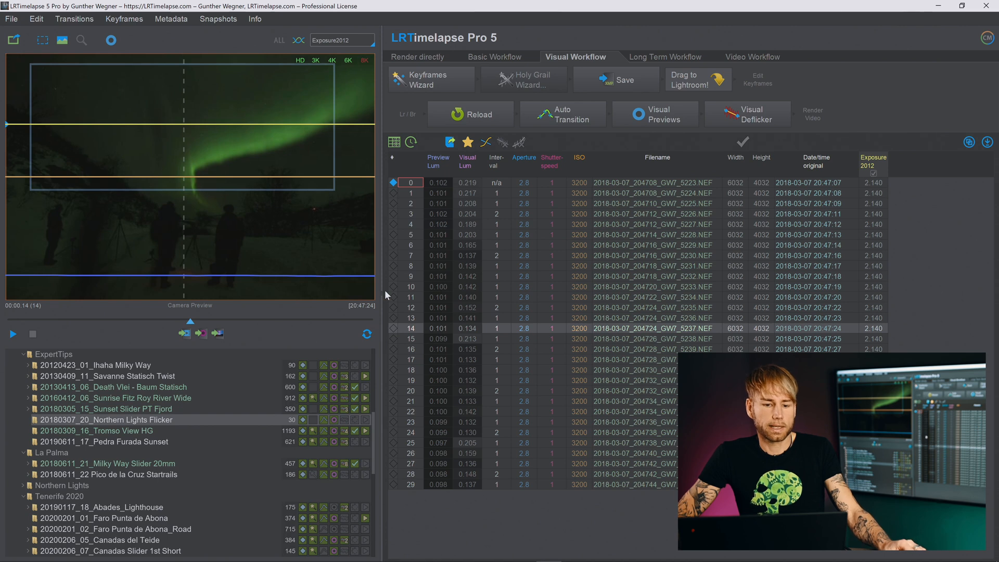
- Switch back to the visual preview showing frame 15 and its luminance curve
left_click(653, 114)
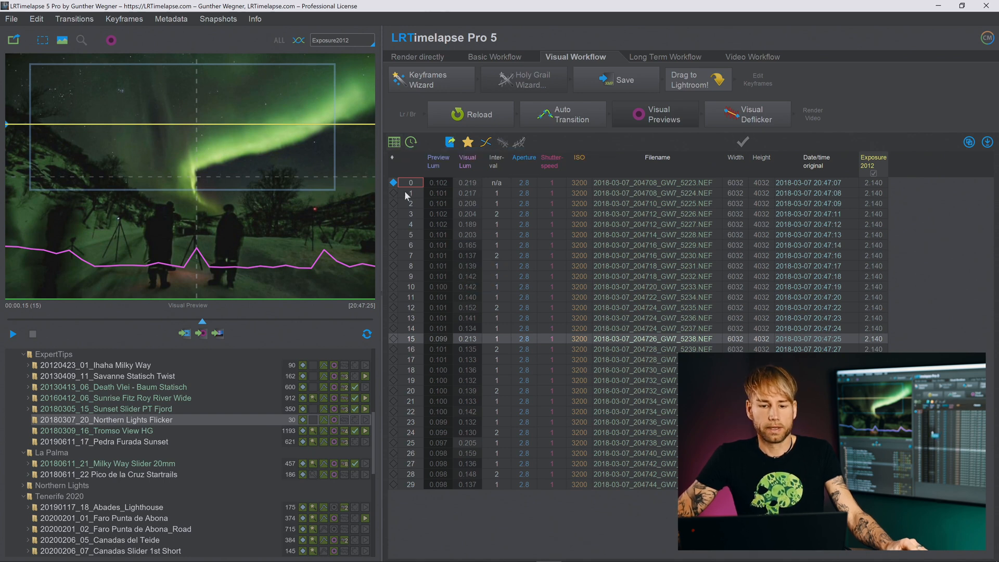
- Show all setting columns and scroll right to Highlights -30, Shadows 62, Clarity and Dehaze
left_click(394, 143)
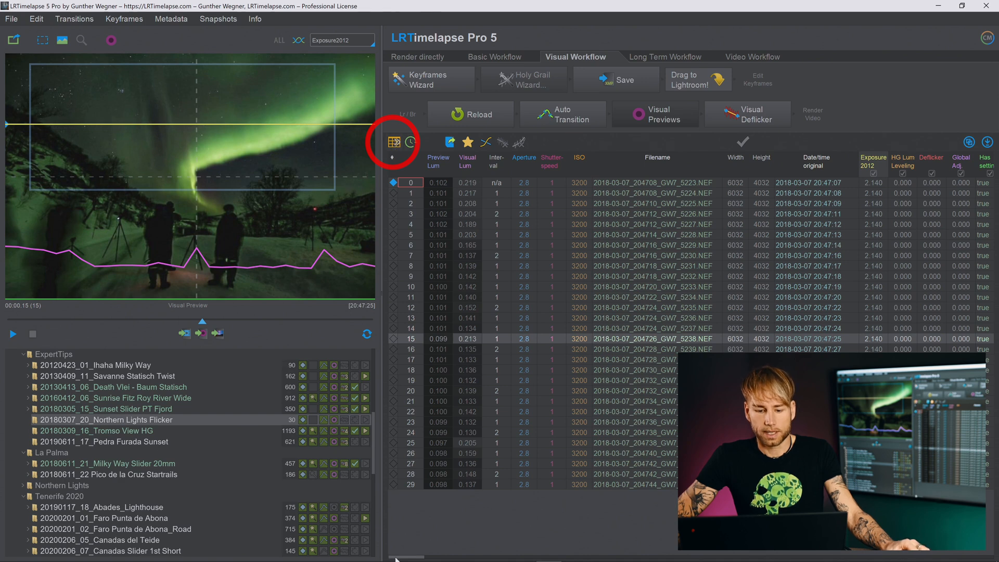
left_click(411, 141)
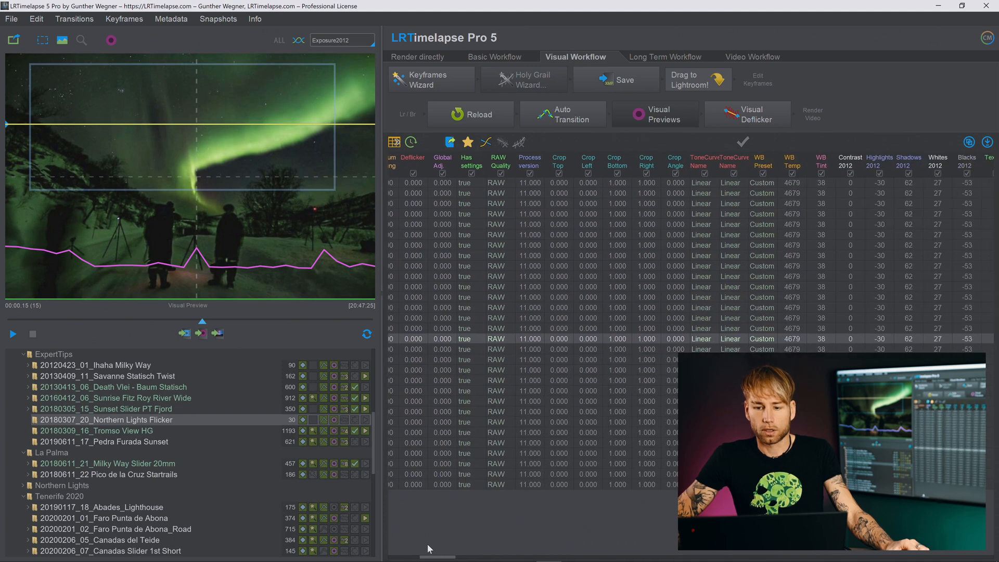
scroll("right", 3)
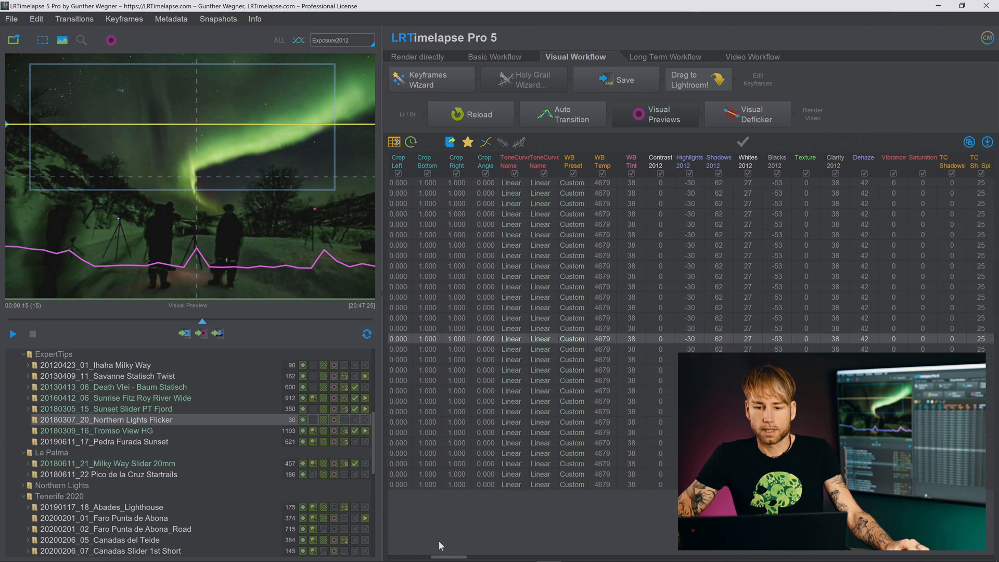
scroll("right", 3)
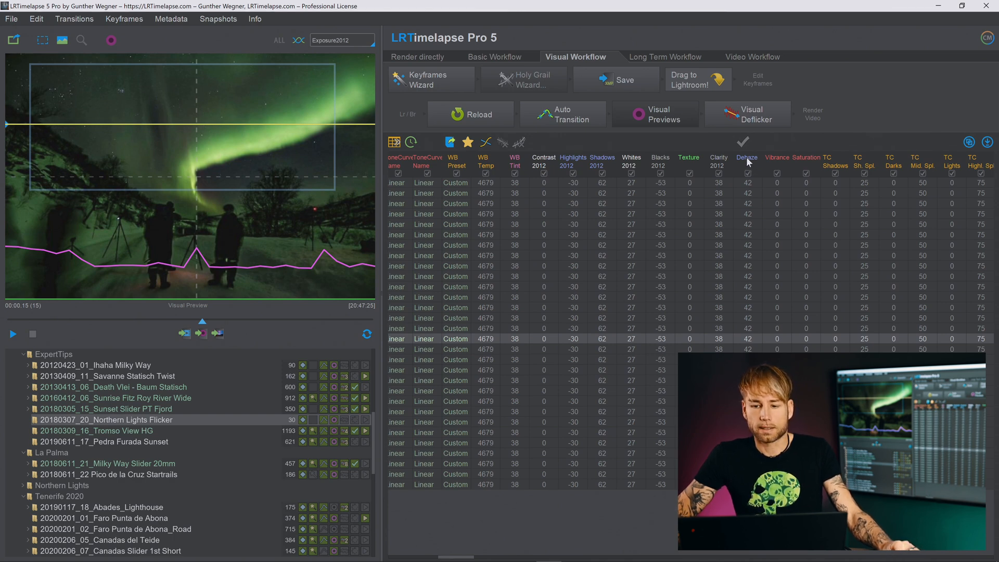
- Reset the Dehaze and Shadows columns to 0 for all frames
right_click(746, 157)
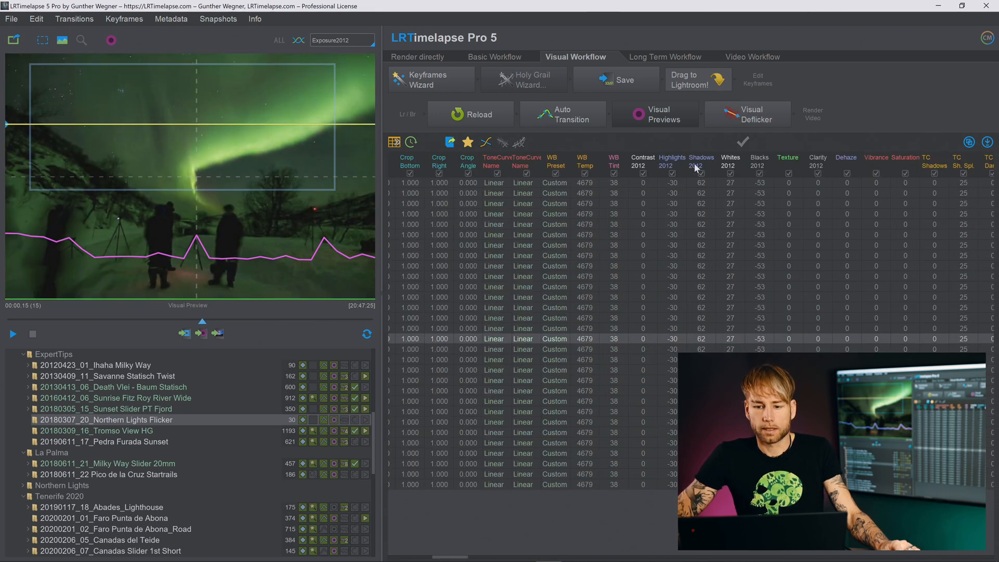
right_click(671, 157)
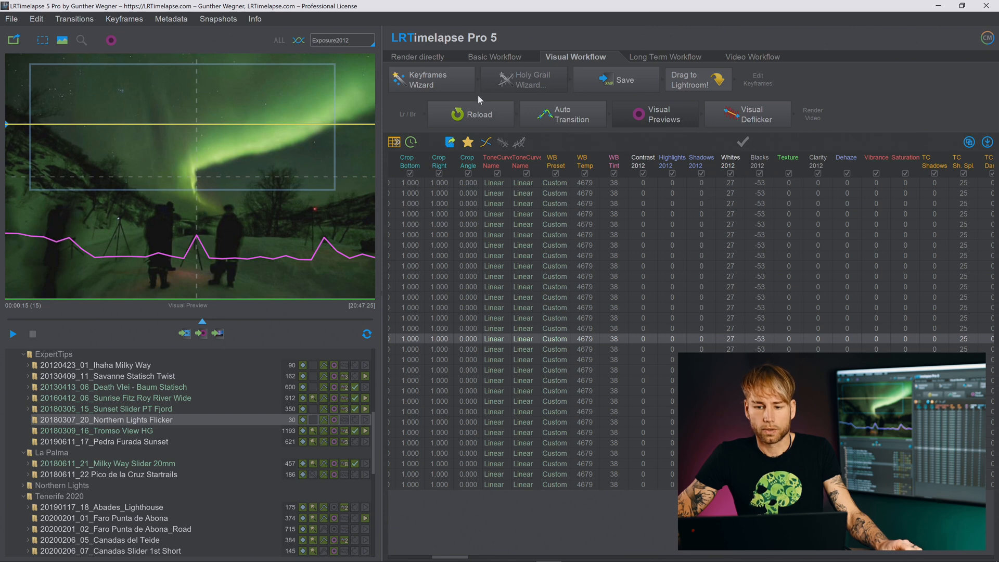
left_click(747, 115)
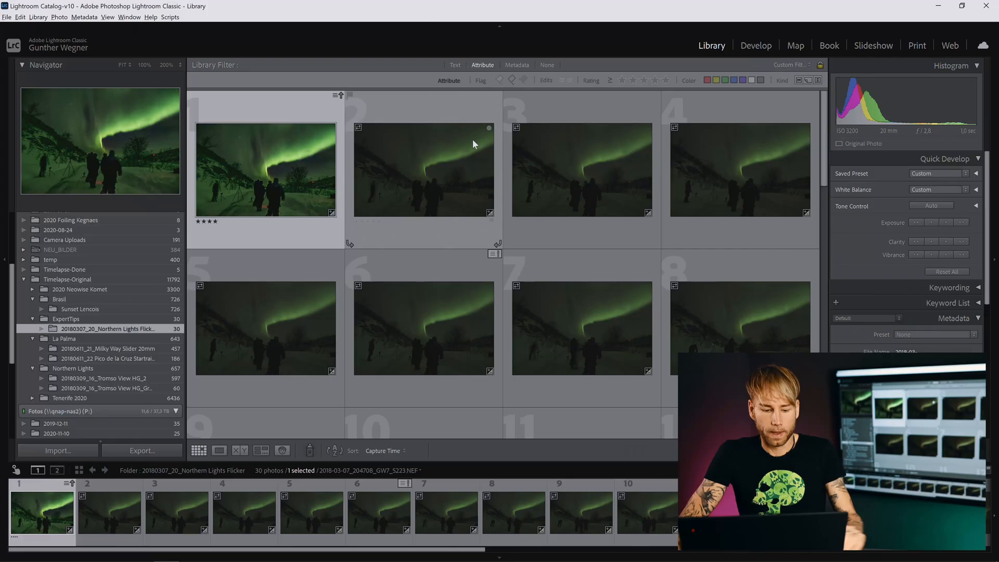
- Select all 30 photos, read metadata from files, then select only the first photo
key("ctrl+a")
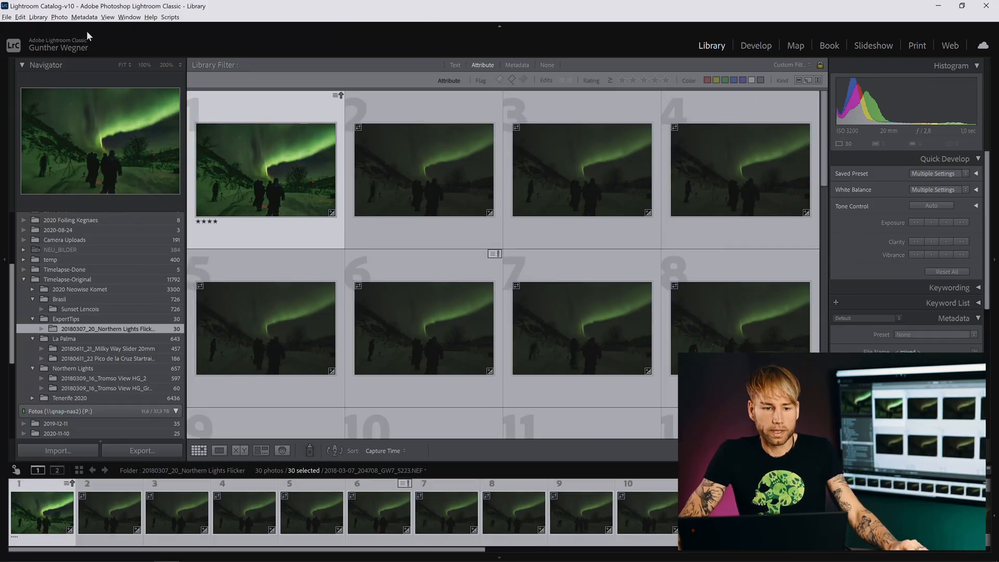
left_click(84, 17)
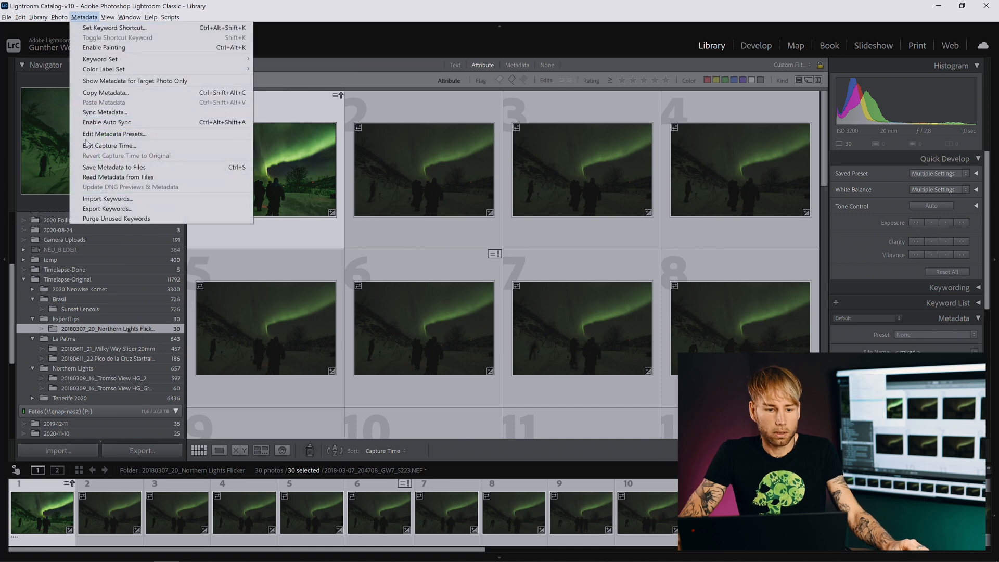
left_click(117, 177)
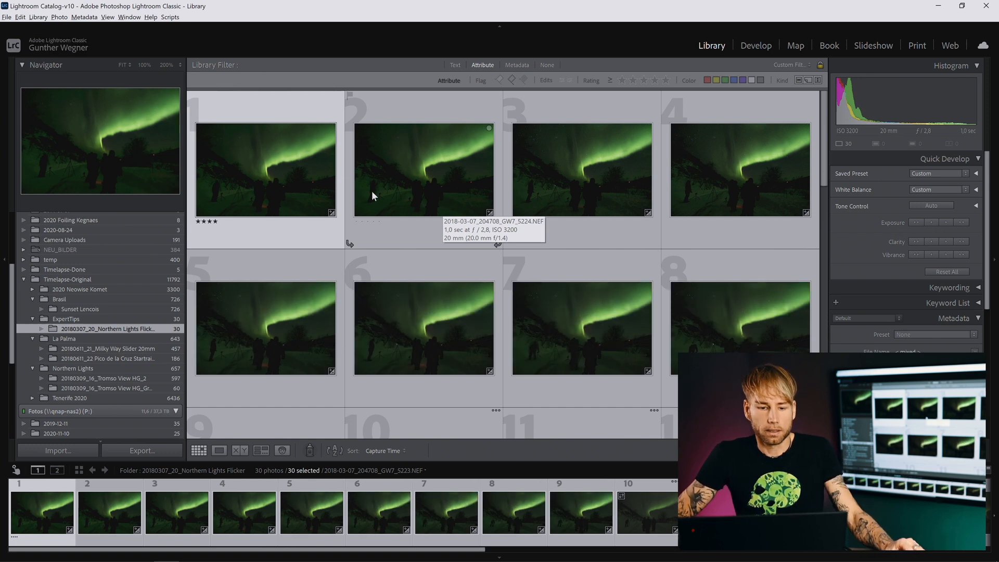
left_click(266, 168)
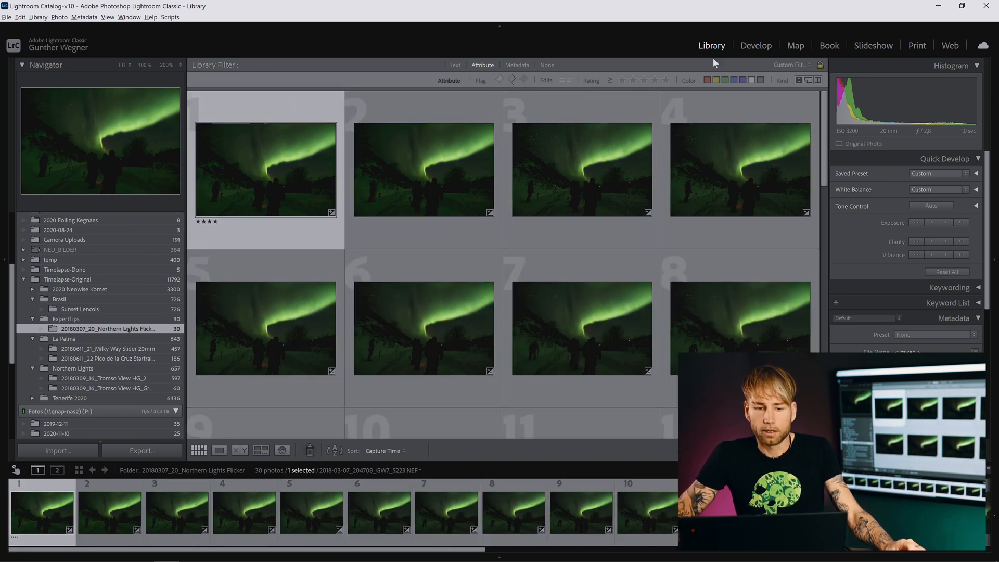
- In Develop, lift the first frame's tone curve shadow point from 58 to 94
left_click(756, 45)
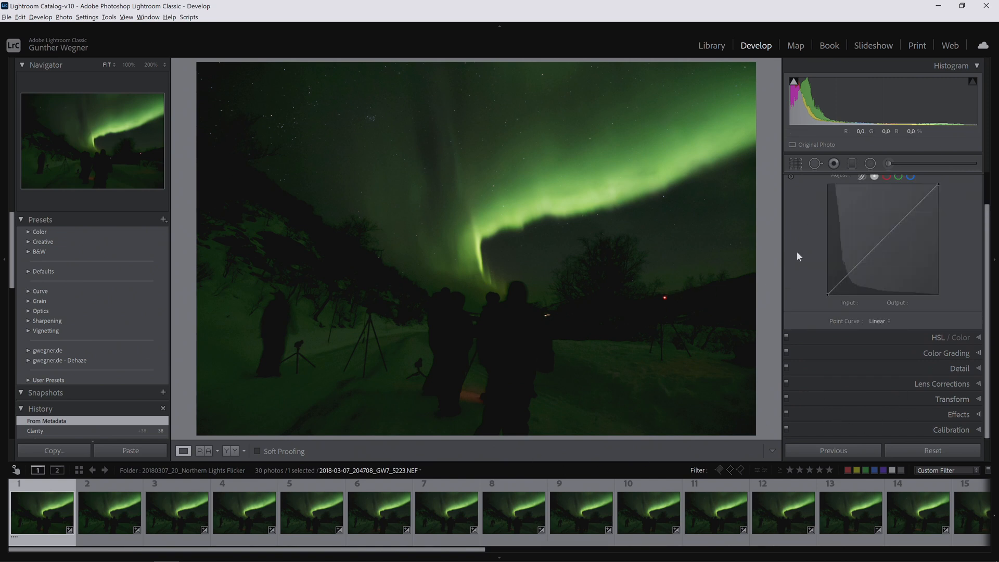
left_click_drag(853, 268, 853, 259)
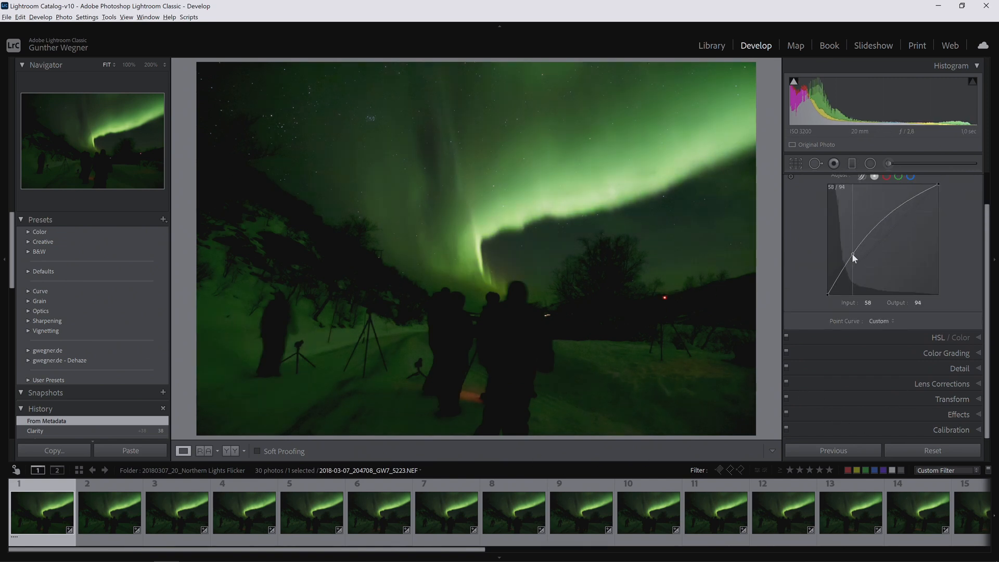